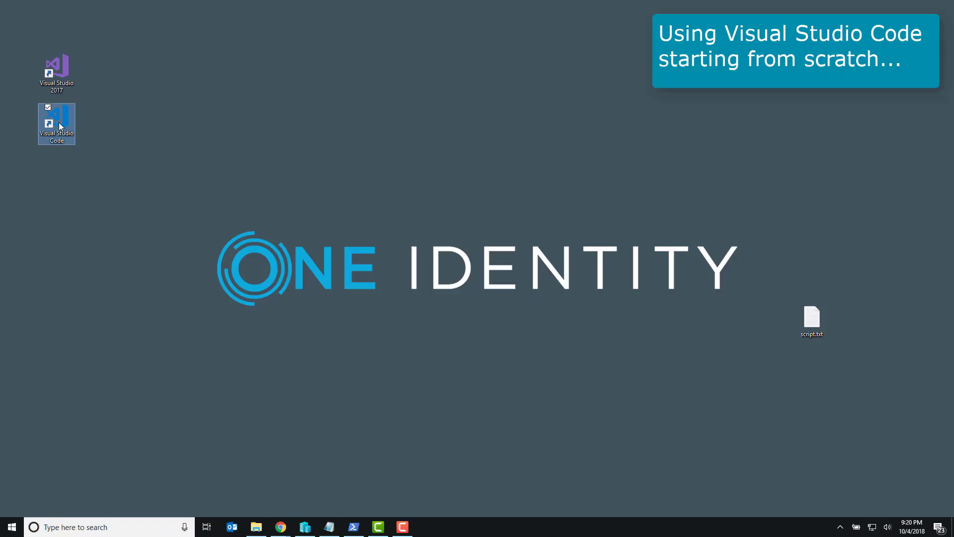
Launch Visual Studio Code from its desktop shortcut
{"action": "double_click", "coordinate": [57, 124]}
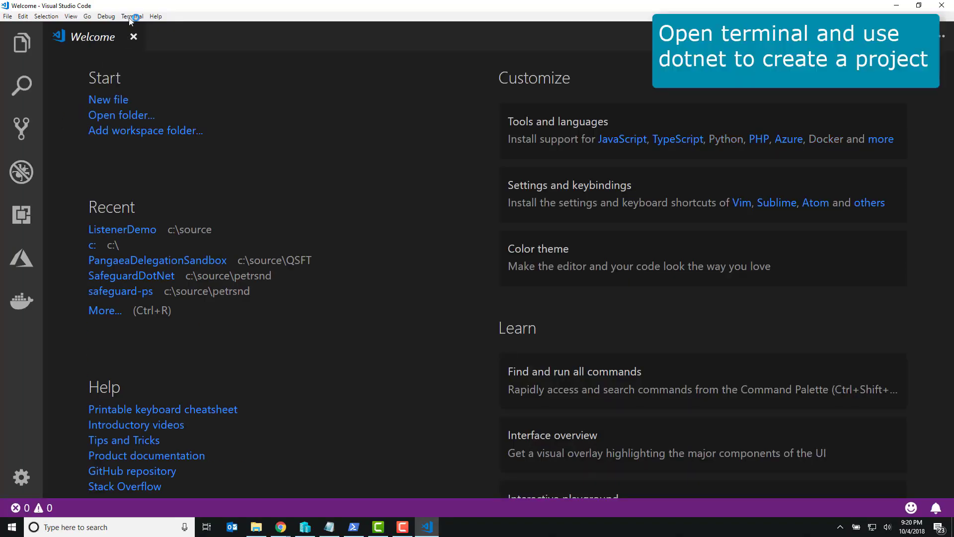
Open a new terminal and run 'dotnet new console' in C:\source\ListenerDemo
{"action": "left_click", "coordinate": [131, 16]}
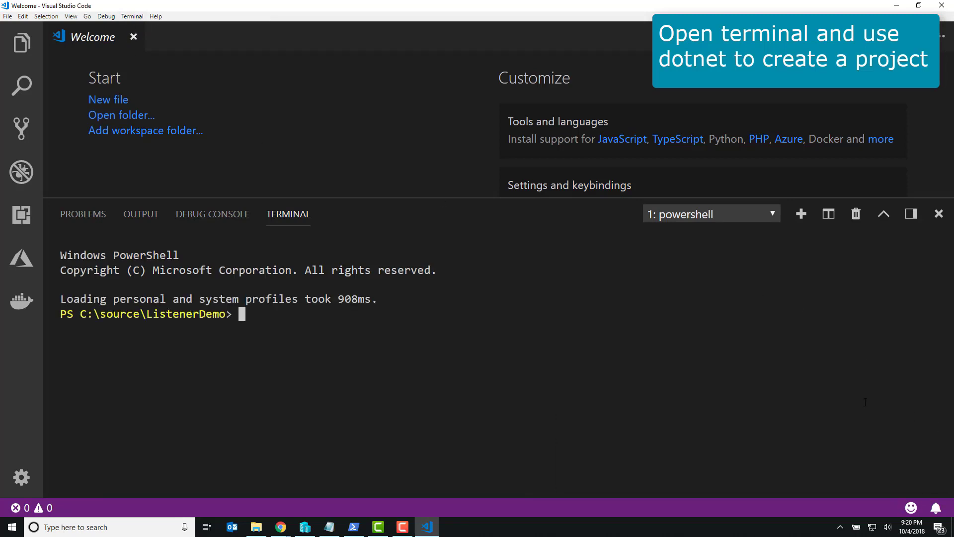
{"action": "type", "text": "dotnet new console"}
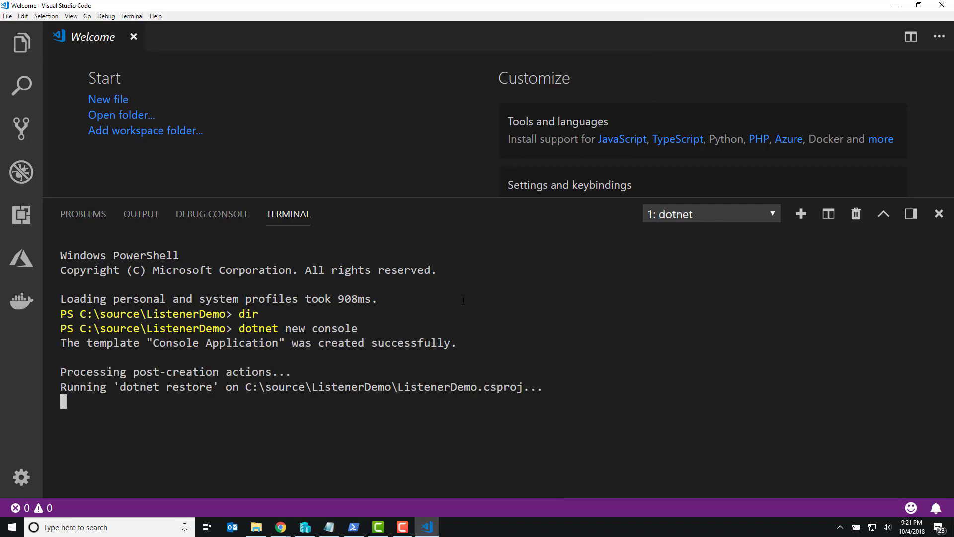
{"action": "type", "text": "clear"}
{"action": "type", "text": "dotnet add pack"}
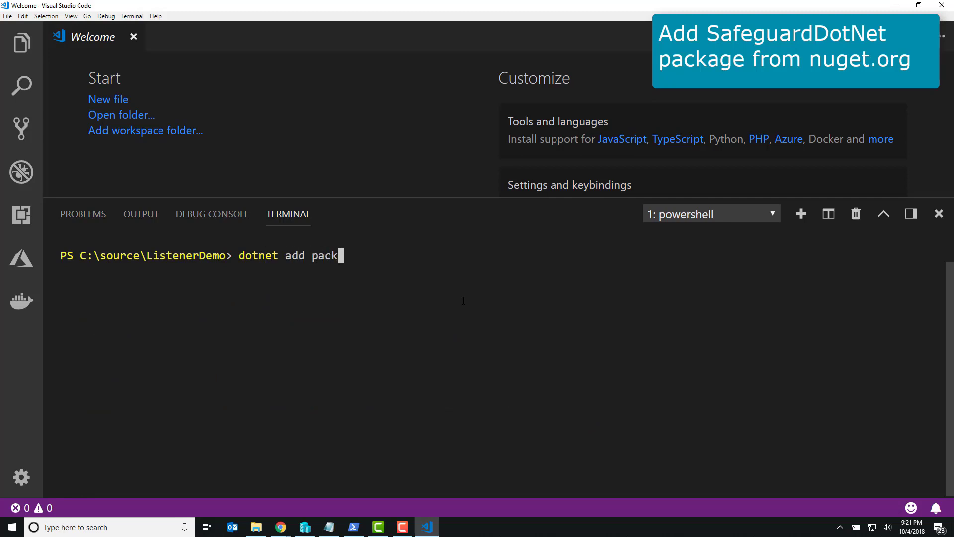
Add the OneIdentity.SafeguardDotNet and Serilog.Sinks packages, then run dotnet restore
{"action": "type", "text": "age OneIdentity"}
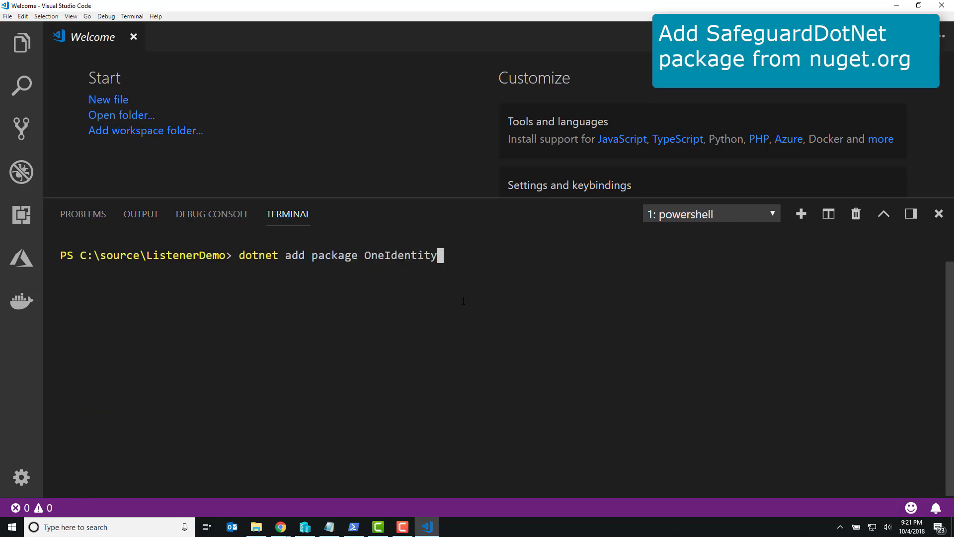
{"action": "type", "text": ".SafeguardDotNet"}
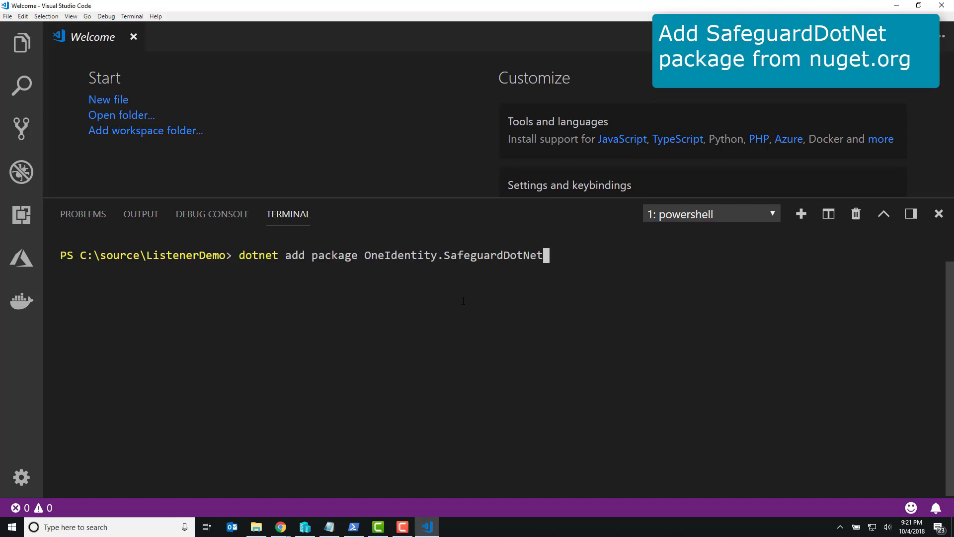
{"action": "key", "text": "Enter"}
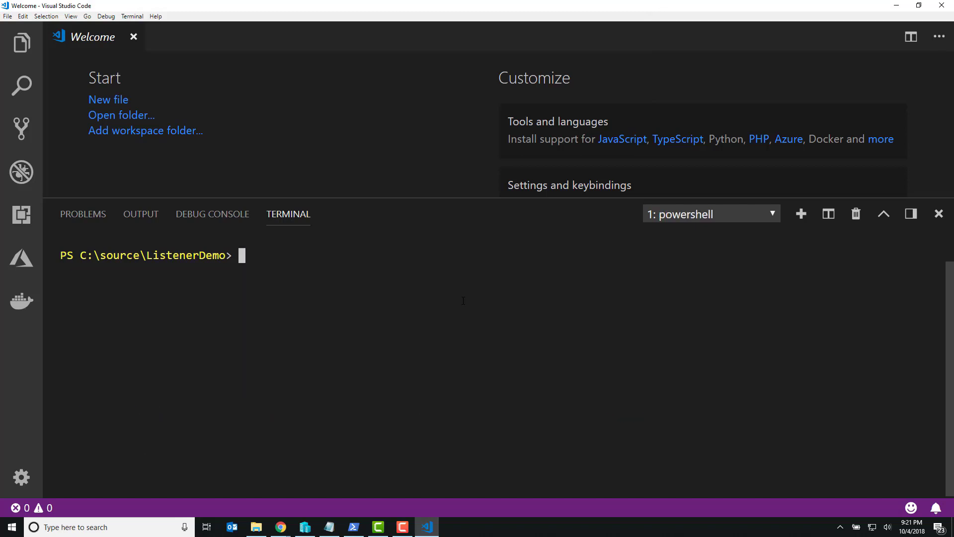
{"action": "type", "text": "dotnet add package"}
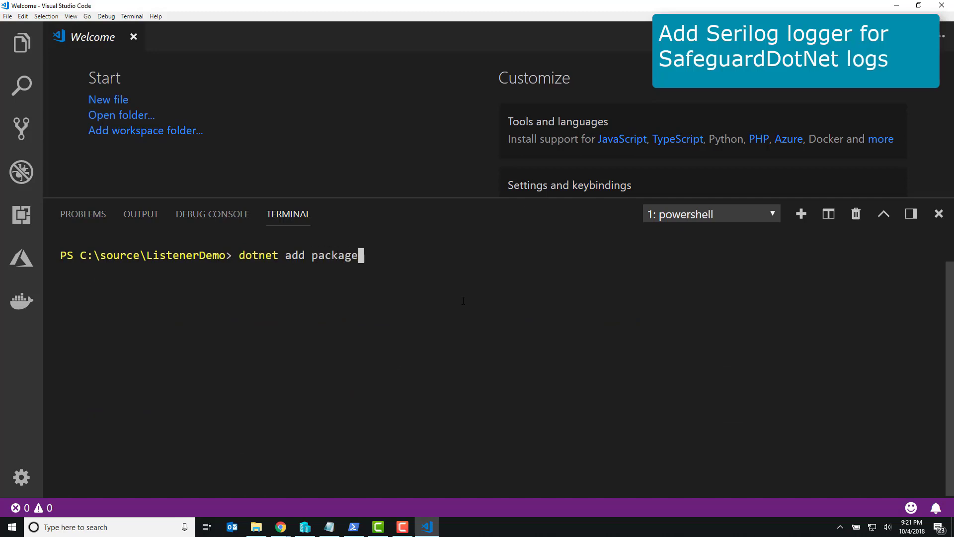
{"action": "type", "text": "Serilog.Sinks.C"}
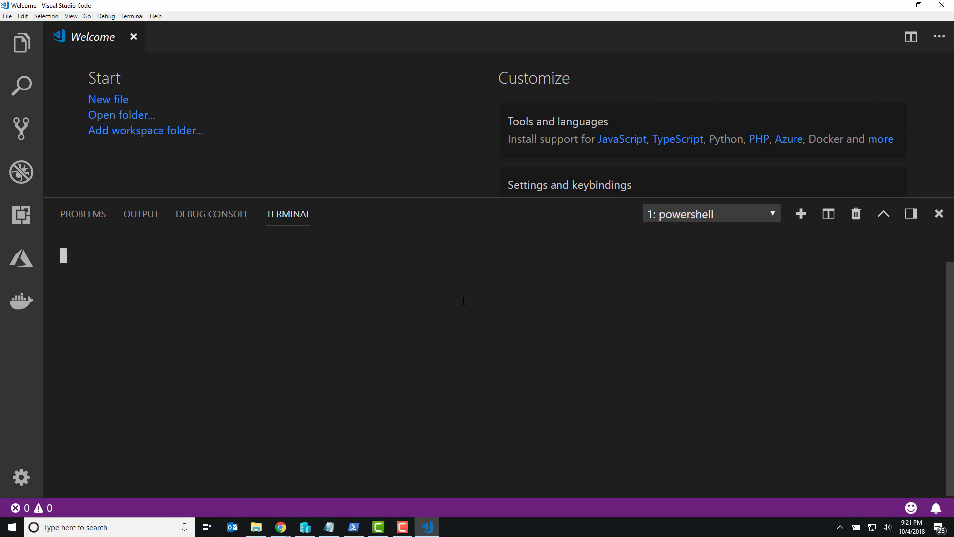
{"action": "type", "text": "dotnet restore"}
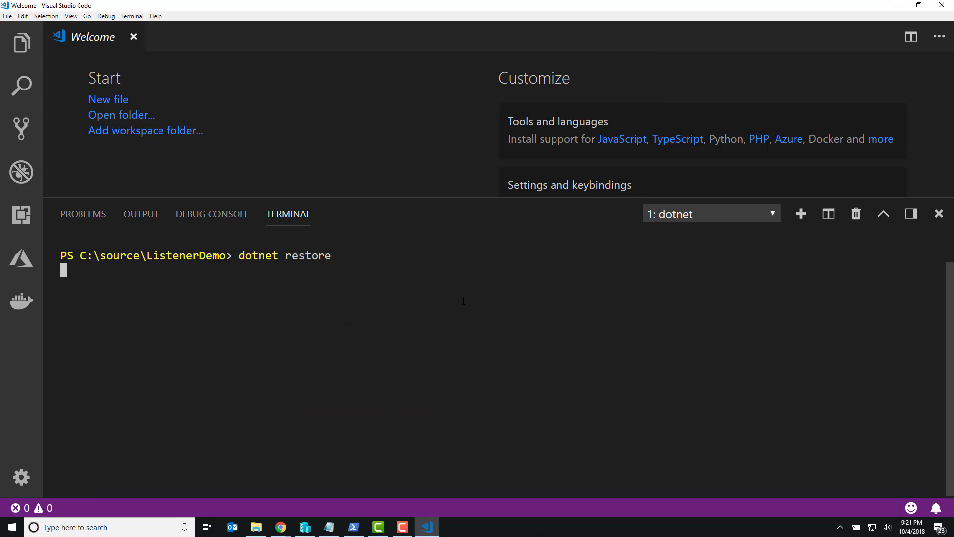
{"action": "type", "text": "ex"}
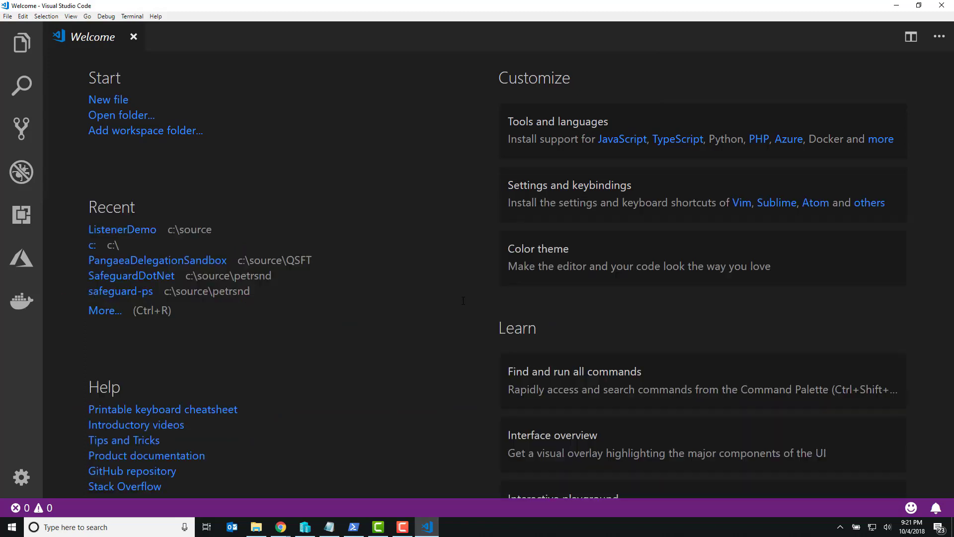
Open the ListenerDemo folder as the workspace
{"action": "left_click", "coordinate": [7, 16]}
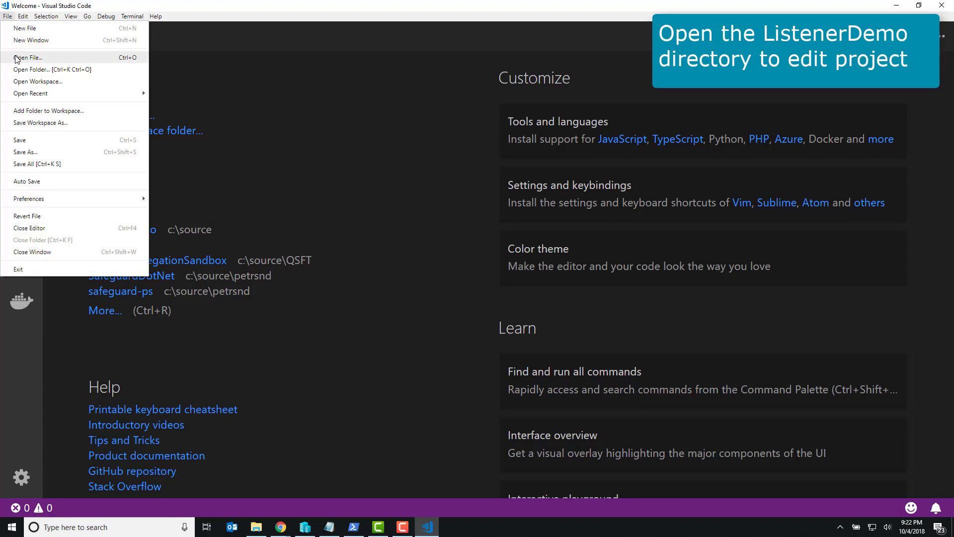
{"action": "left_click", "coordinate": [34, 70]}
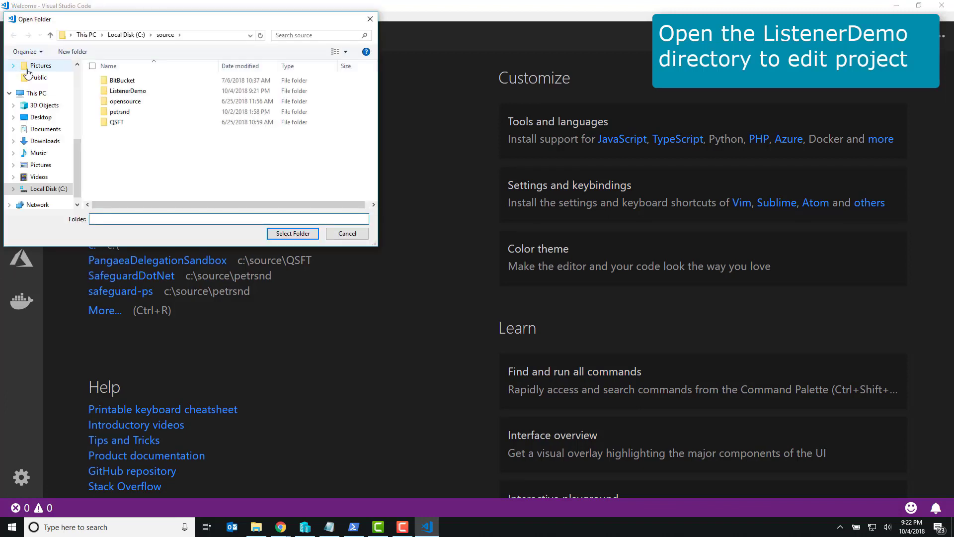
{"action": "double_click", "coordinate": [128, 90]}
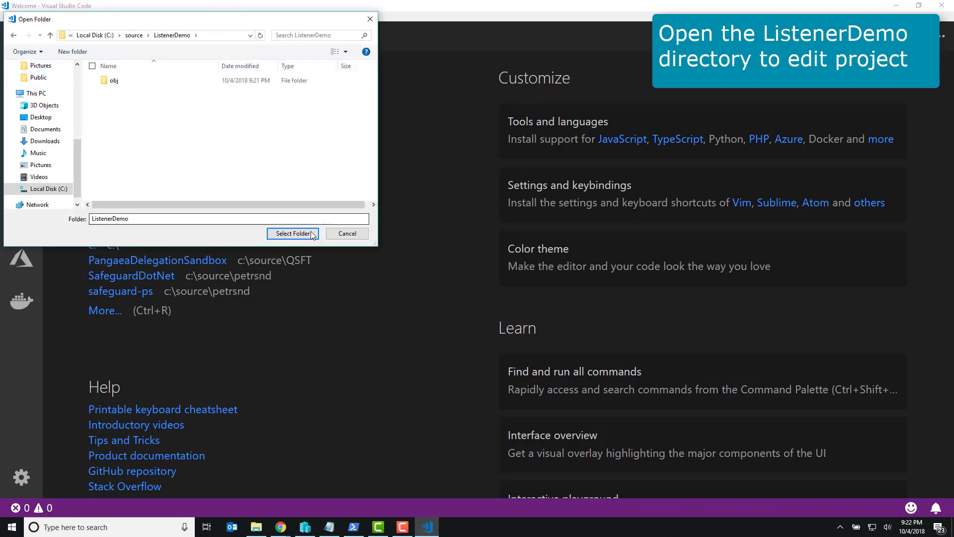
{"action": "left_click", "coordinate": [292, 233]}
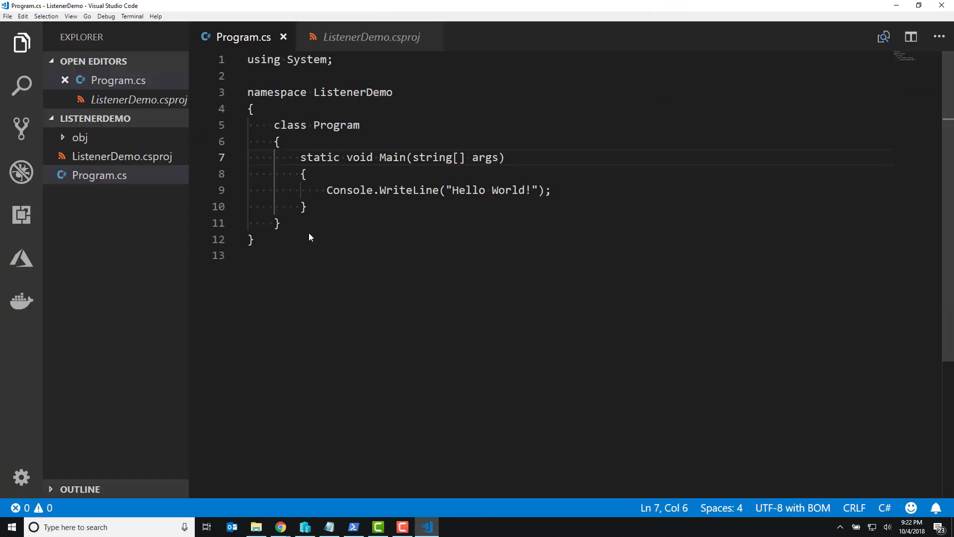
Add 'using OneIdentity.SafeguardDotNet;' and 'using Serilog;' to the top of Program.cs
{"action": "type", "text": "using OneIdentity"}
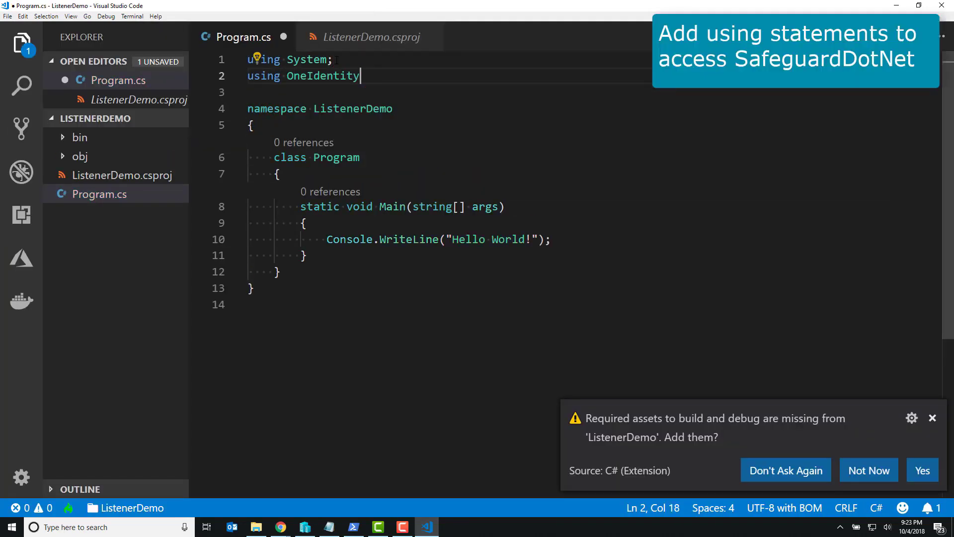
{"action": "type", "text": ".SafeguardDotNet;"}
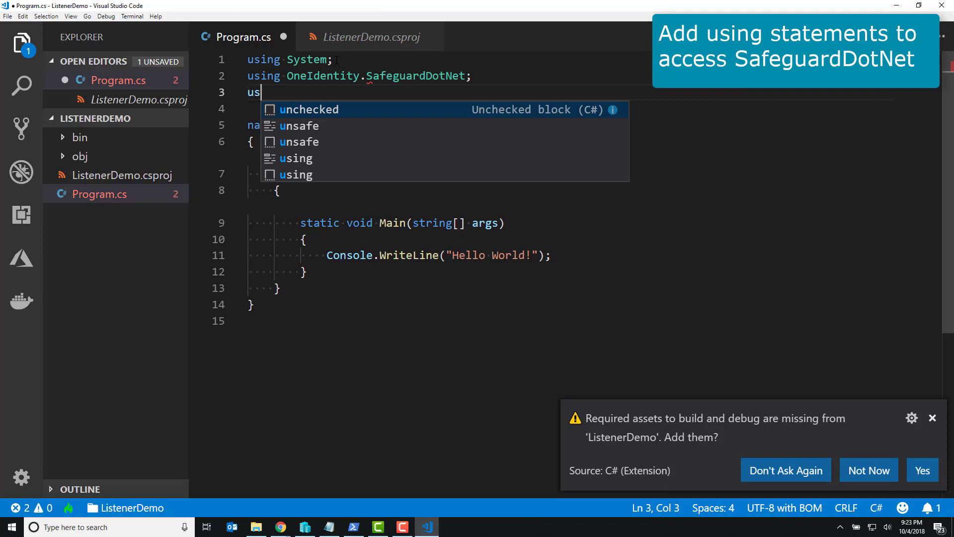
{"action": "type", "text": "ing Serilog;"}
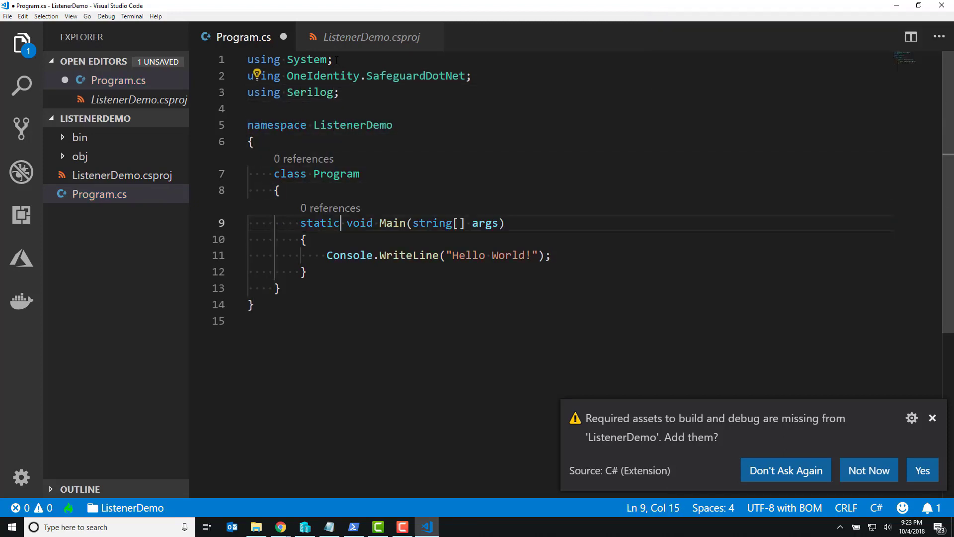
{"action": "type", "text": "Log.Logger"}
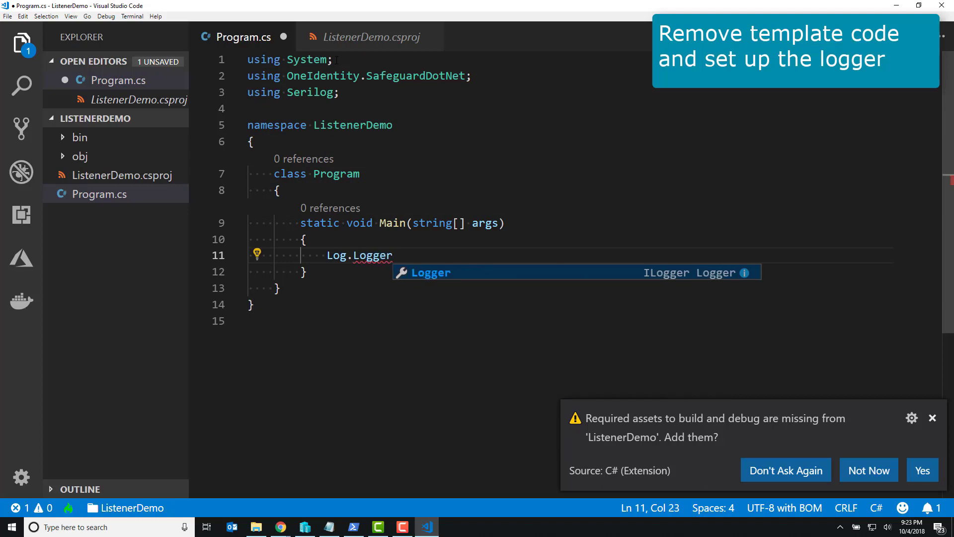
Set Log.Logger to a LoggerConfiguration with ColoredConsole output and Information minimum level
{"action": "type", "text": "= new LoggerConfiguration("}
{"action": "type", "text": ".WriteTo"}
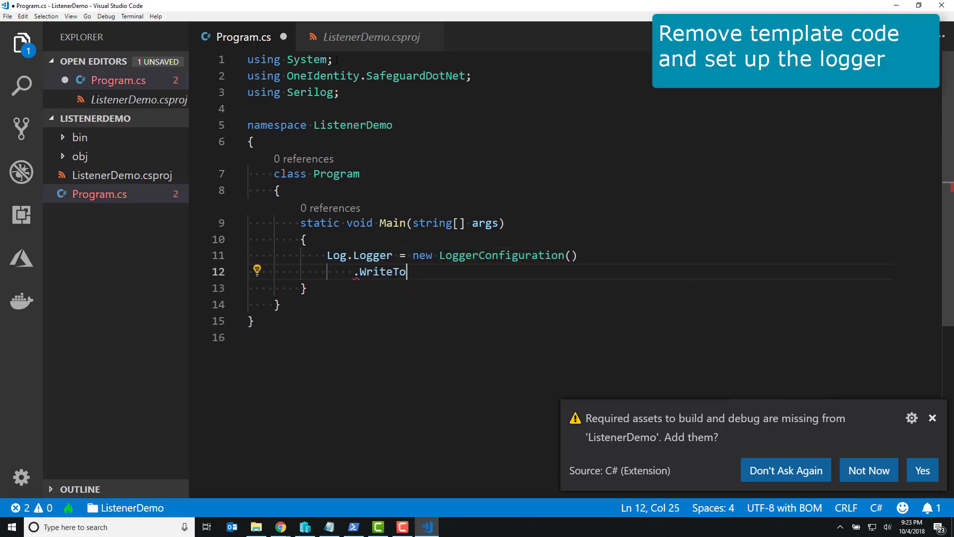
{"action": "type", "text": ".ColoredConsole()"}
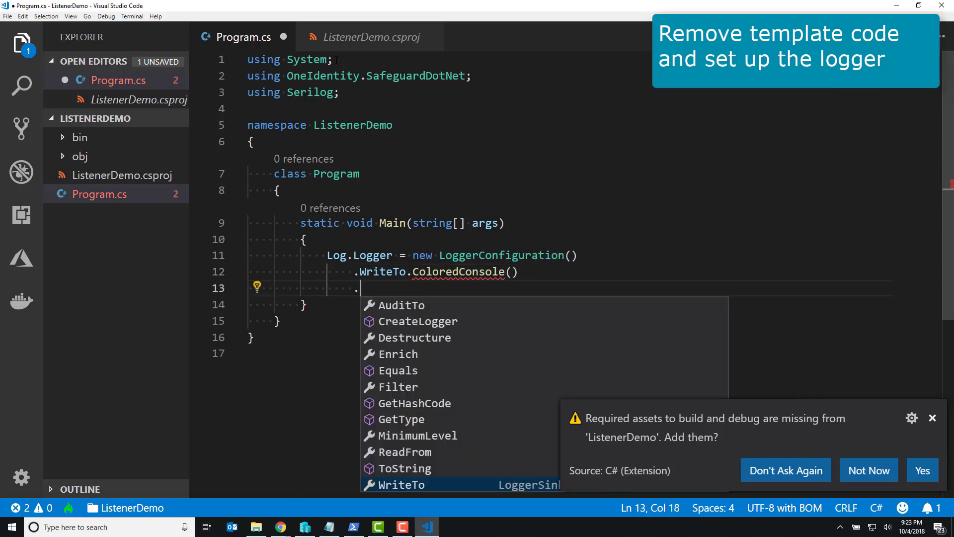
{"action": "type", "text": "MinimumLevel.Information("}
{"action": "type", "text": ".CreateLogger();"}
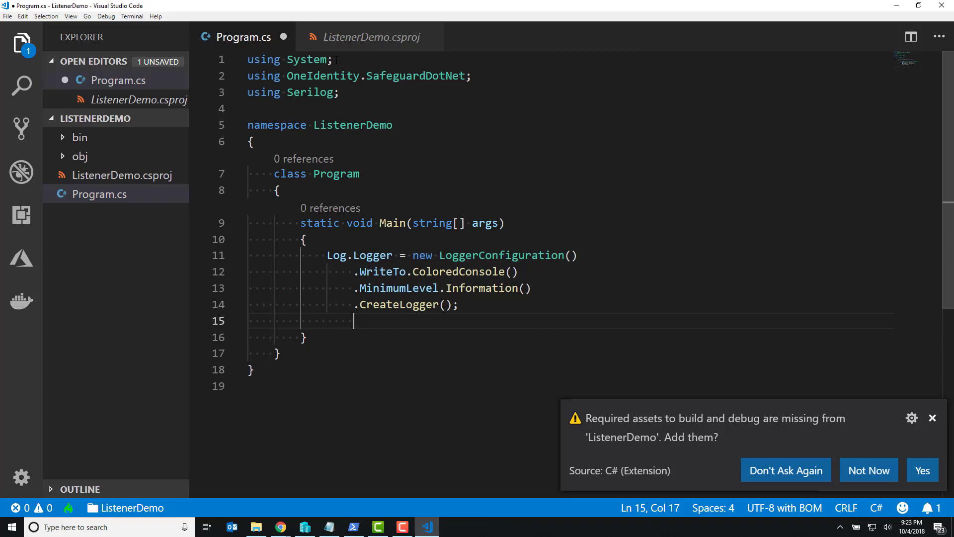
{"action": "type", "text": "var listener = SAfeguard.A2A.Event.GetPersistentA2AEventListener("}
{"action": "type", "text": "Log.In"}
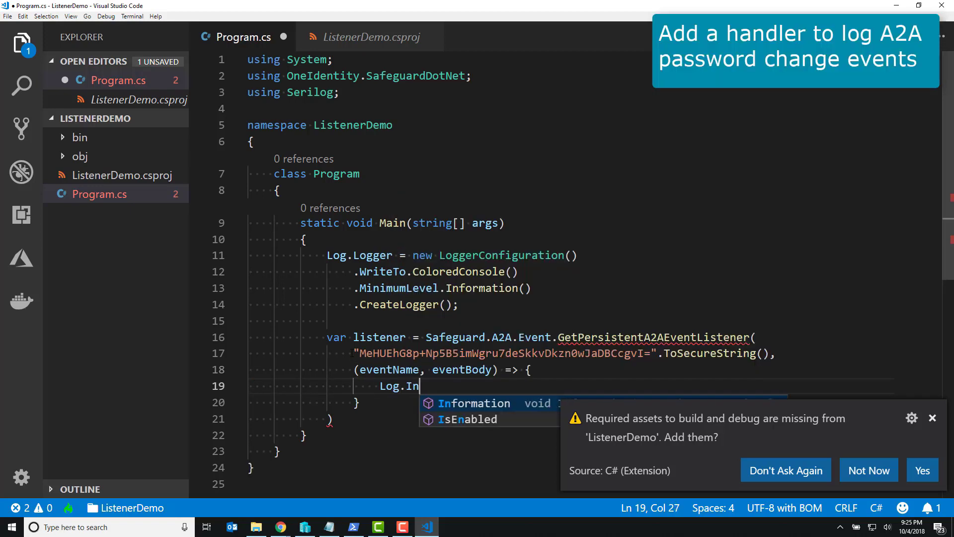
Create a persistent A2A listener for 192.168.1.162 that logs event names, with Start, ReadKey, Stop
{"action": "type", "text": "formation($\"{eventName}\")"}
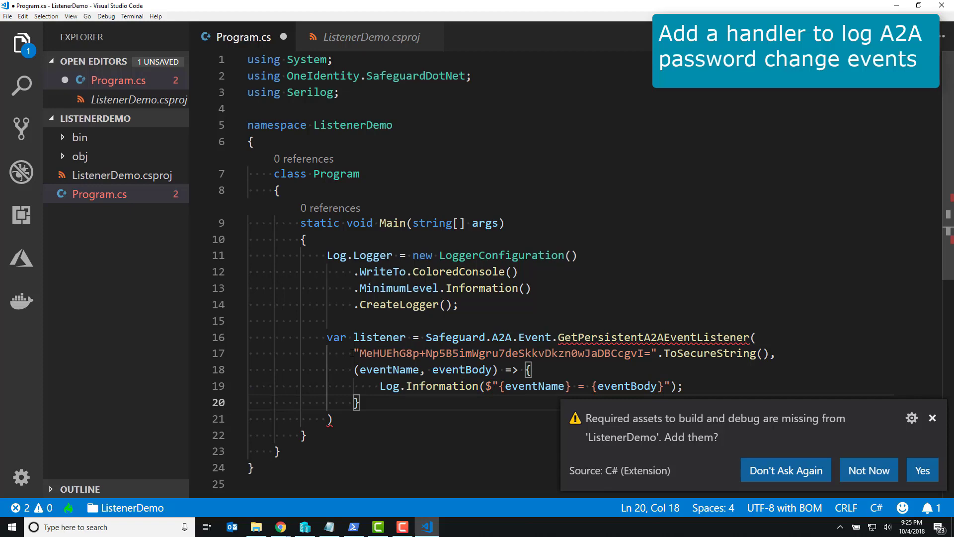
{"action": "type", "text": "\"192.168.1.162\","}
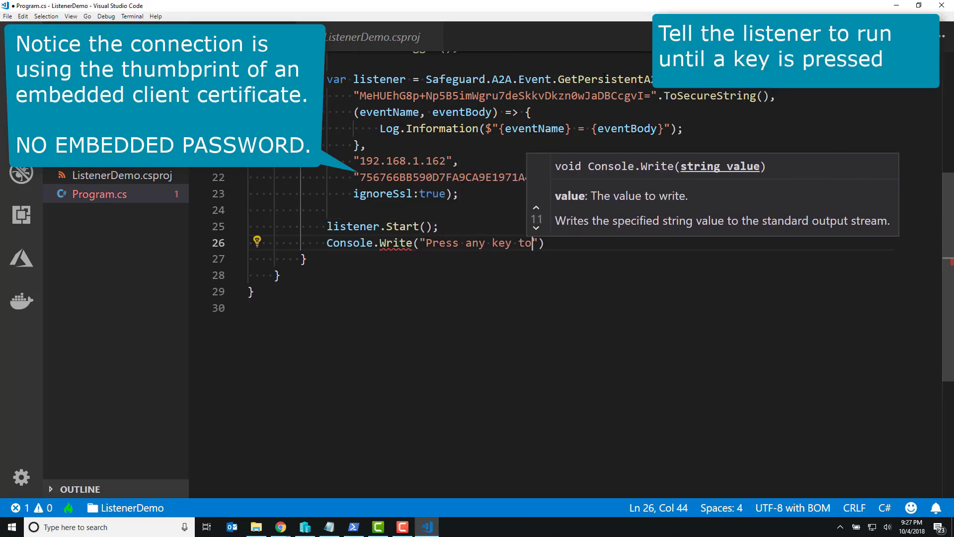
{"action": "type", "text": "Console.ReadKey();"}
{"action": "type", "text": "listener.Stop();"}
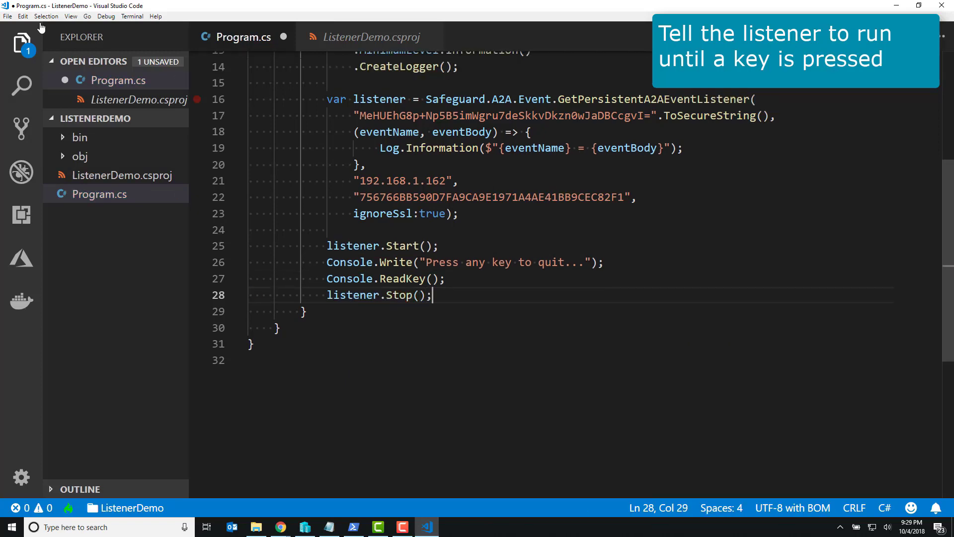
{"action": "left_click", "coordinate": [8, 16]}
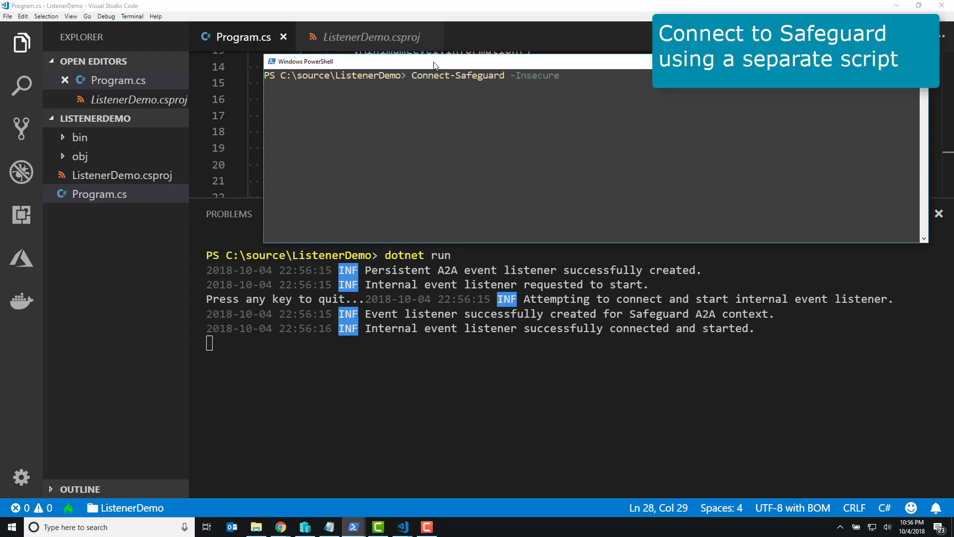
Connect to Safeguard at 192.168.1.162 and change the linux.dan.vas root password twice
{"action": "type", "text": "192.168.1.162 local Uber"}
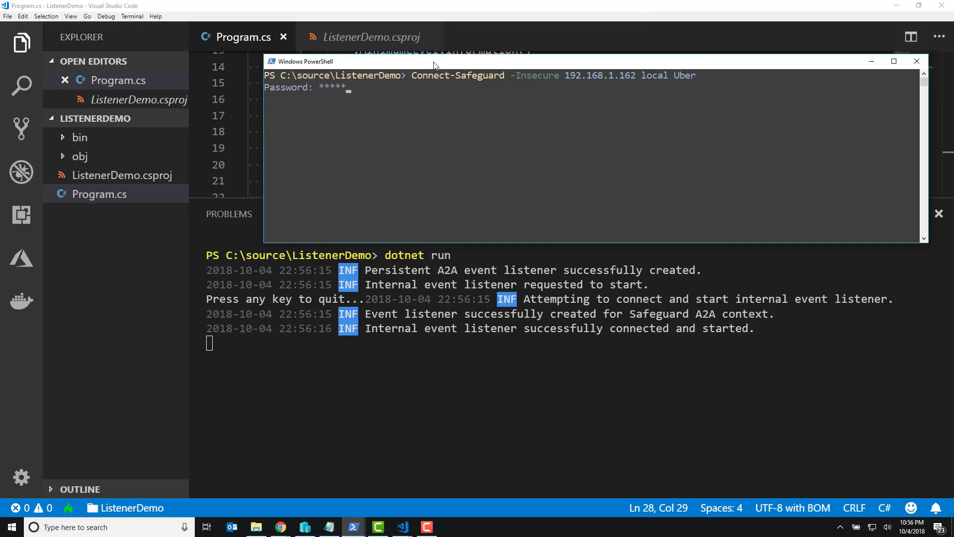
{"action": "type", "text": "SEt-"}
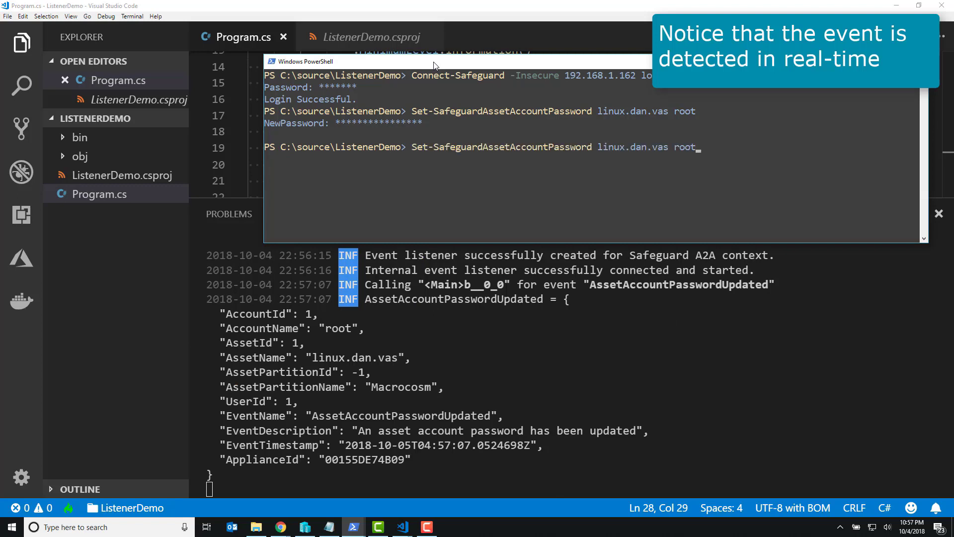
{"action": "type", "text": "****************"}
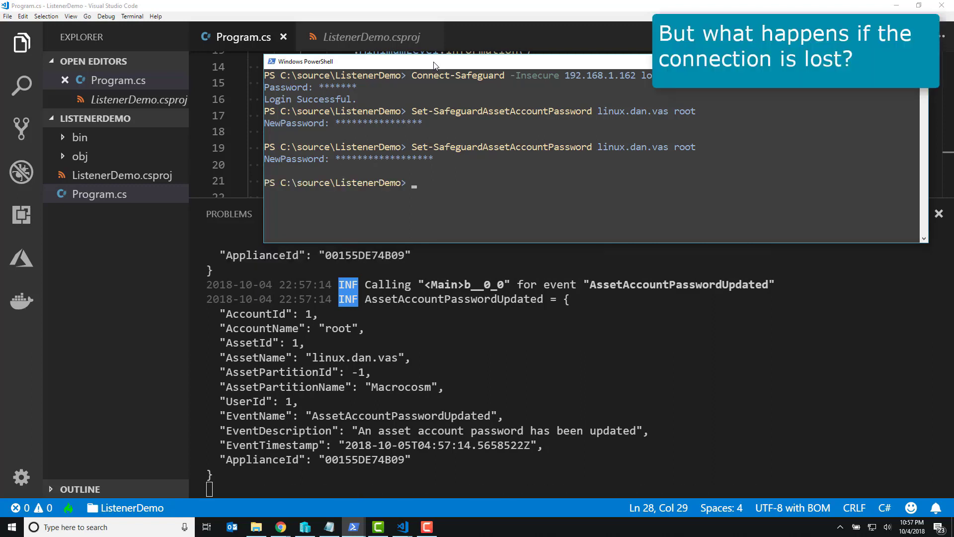
{"action": "type", "text": "invoke-safeguarda"}
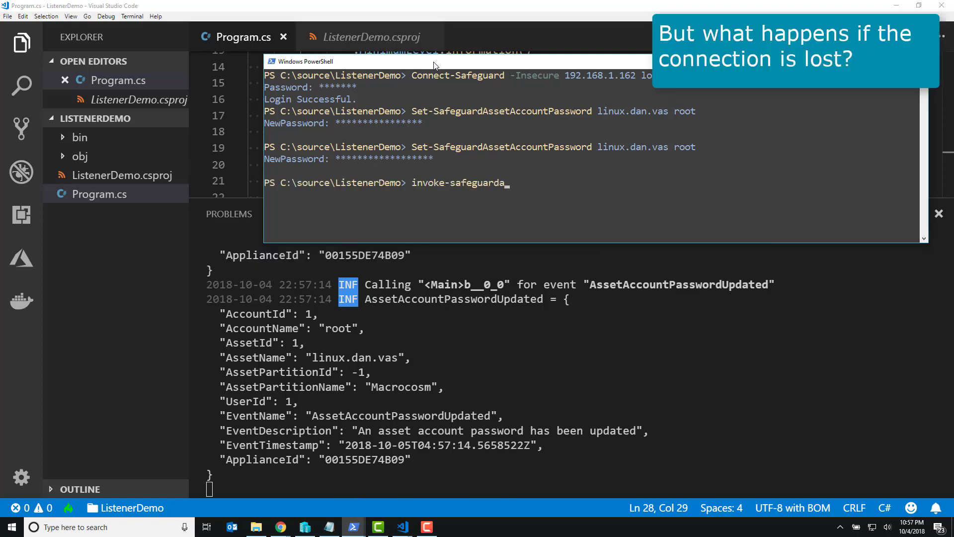
Force an appliance reboot with Invoke-SafeguardApplianceReboot and watch the listener's reconnect logs
{"action": "type", "text": "Invoke-SafeguardApplianceReboot -fo"}
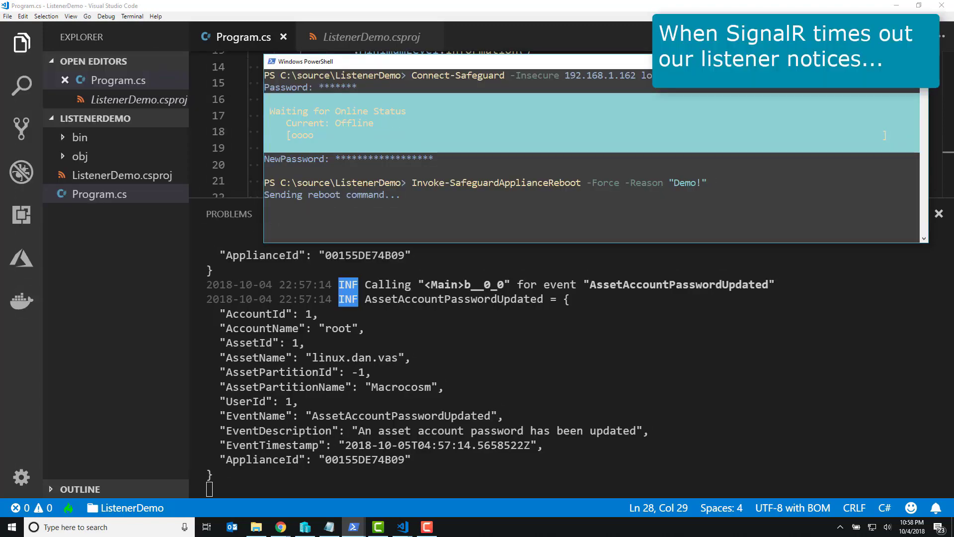
{"action": "scroll", "scroll_direction": "down", "scroll_amount": 3}
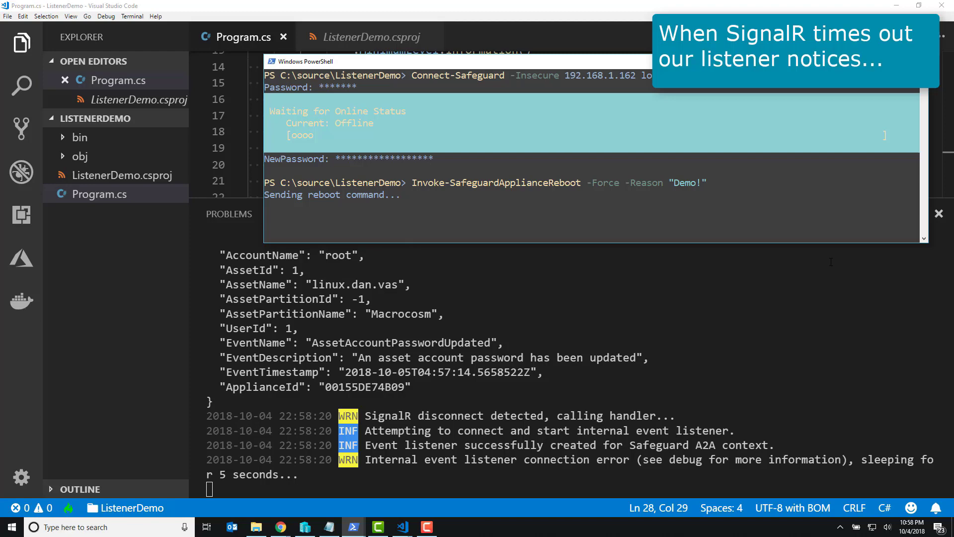